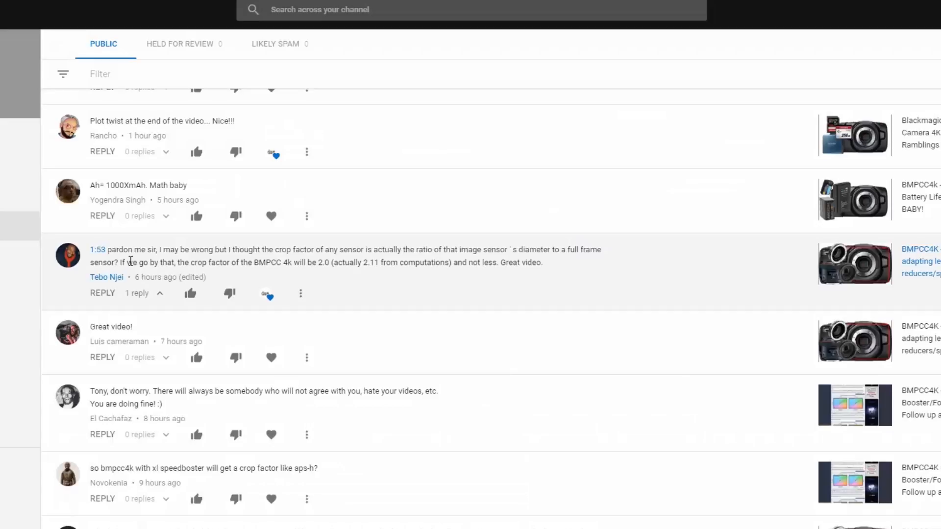
mouse_move(99, 258)
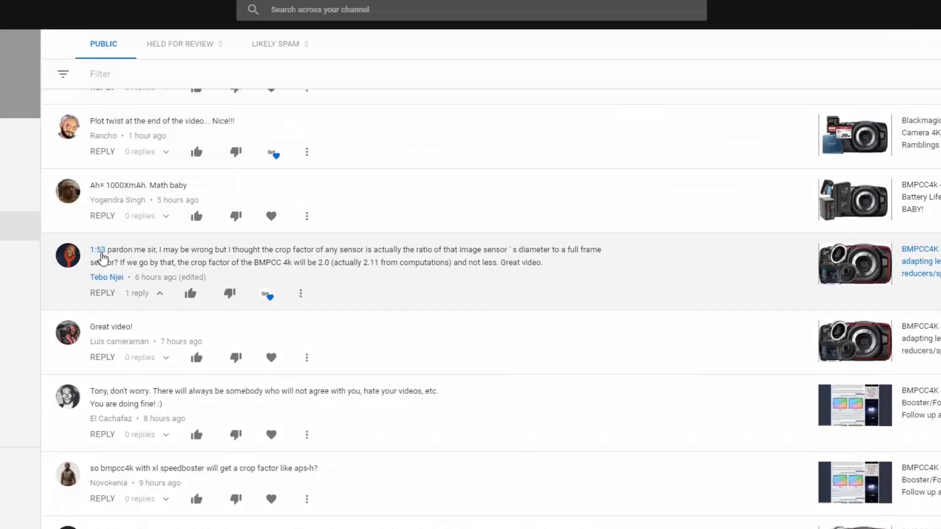
mouse_move(213, 263)
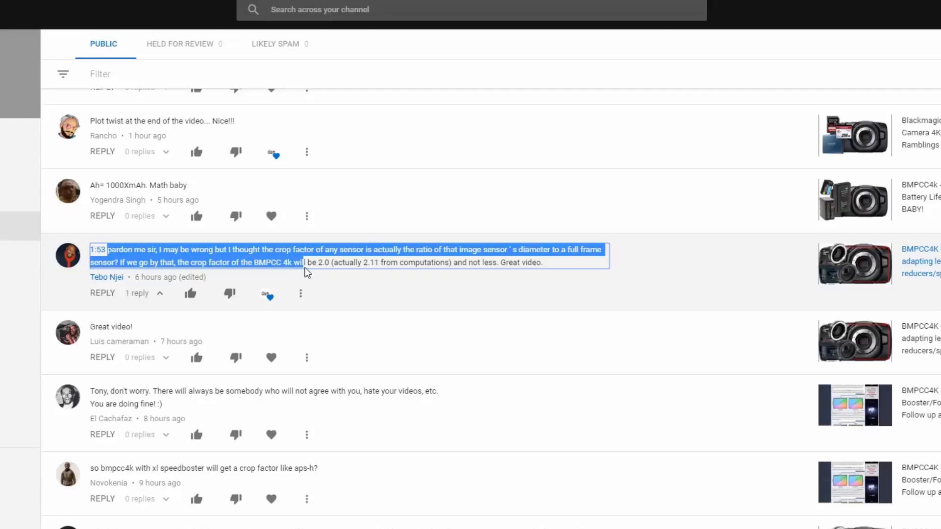
mouse_move(303, 262)
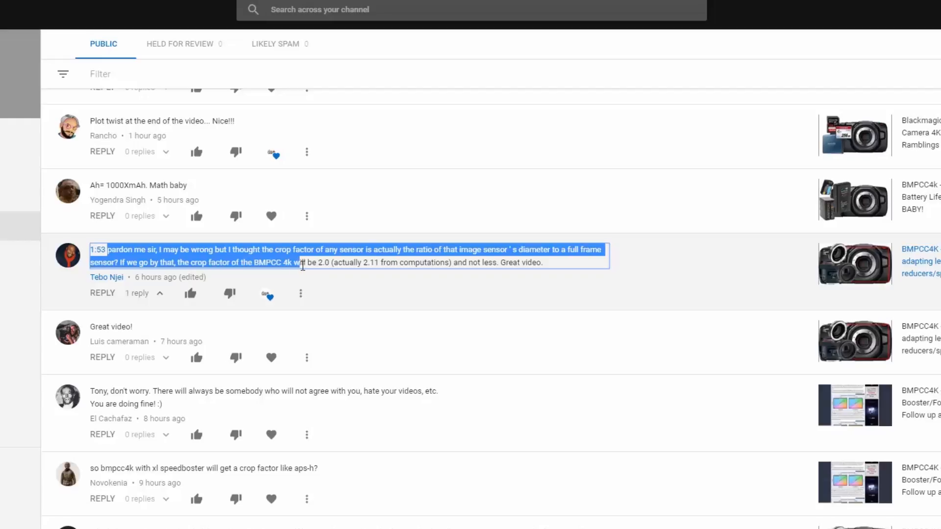
click(436, 262)
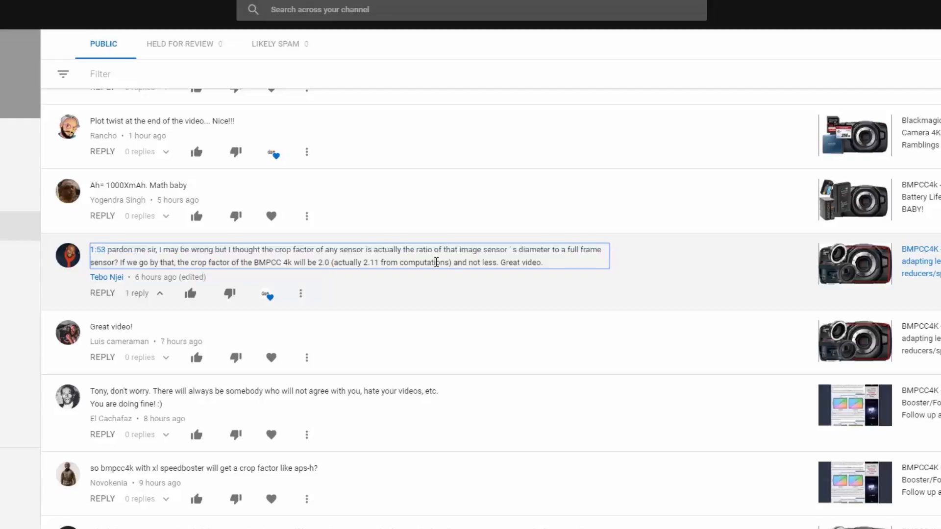
mouse_move(113, 281)
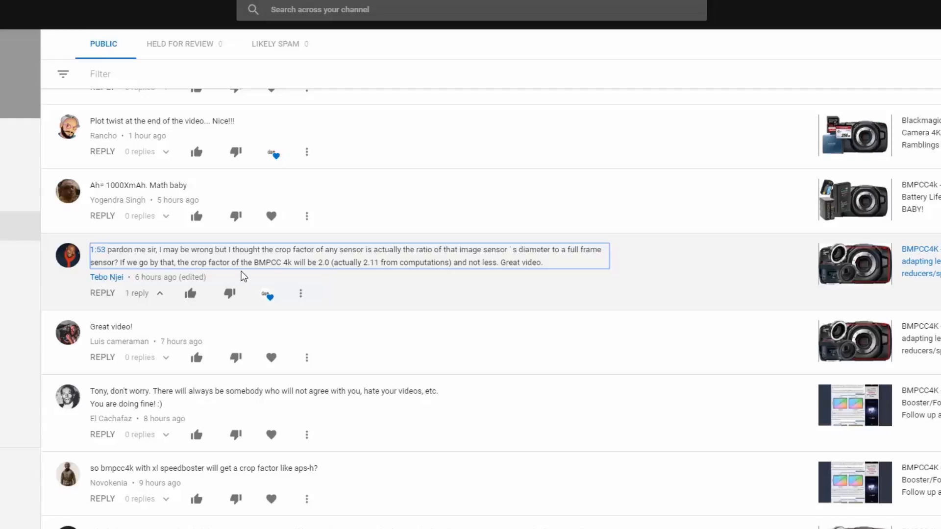
mouse_move(191, 262)
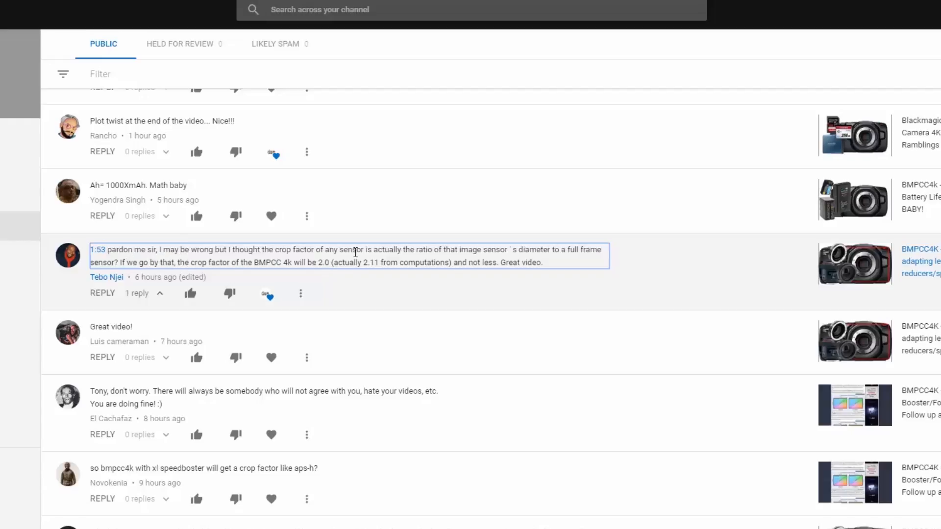
mouse_move(445, 262)
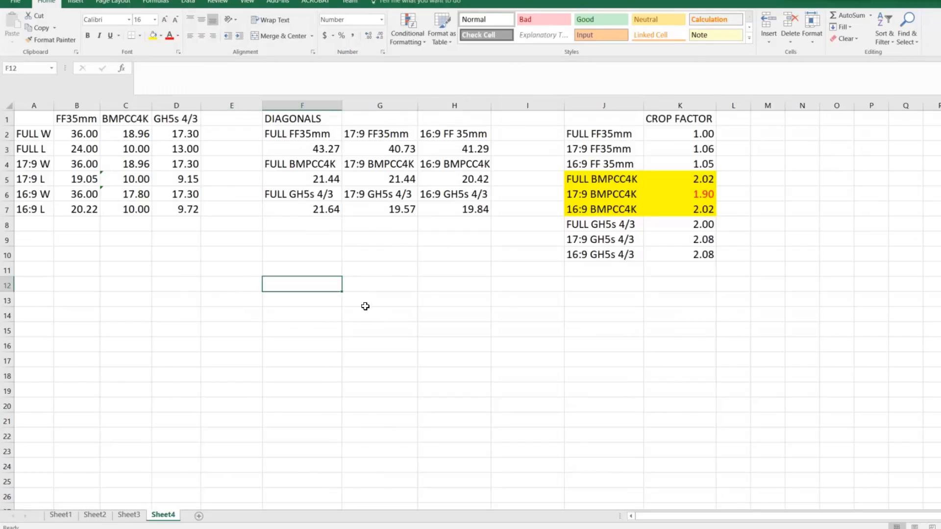
mouse_move(253, 204)
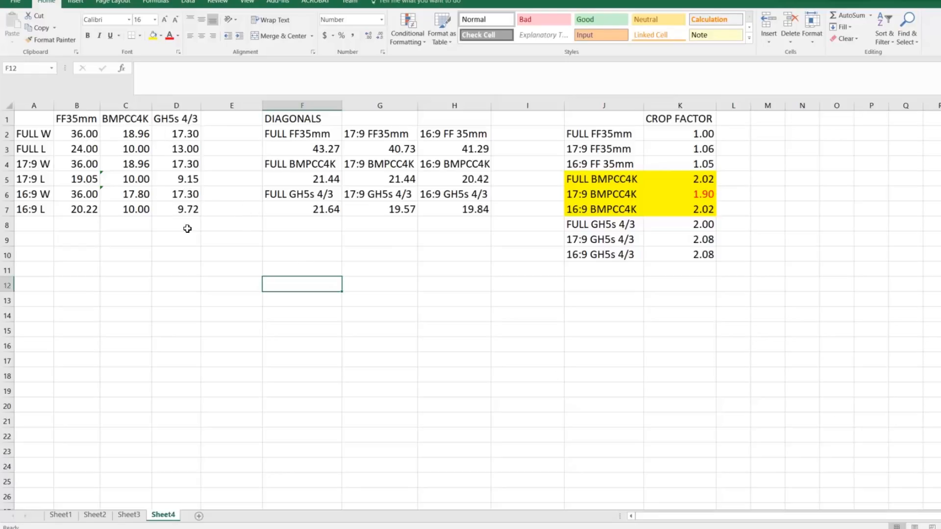
click(125, 270)
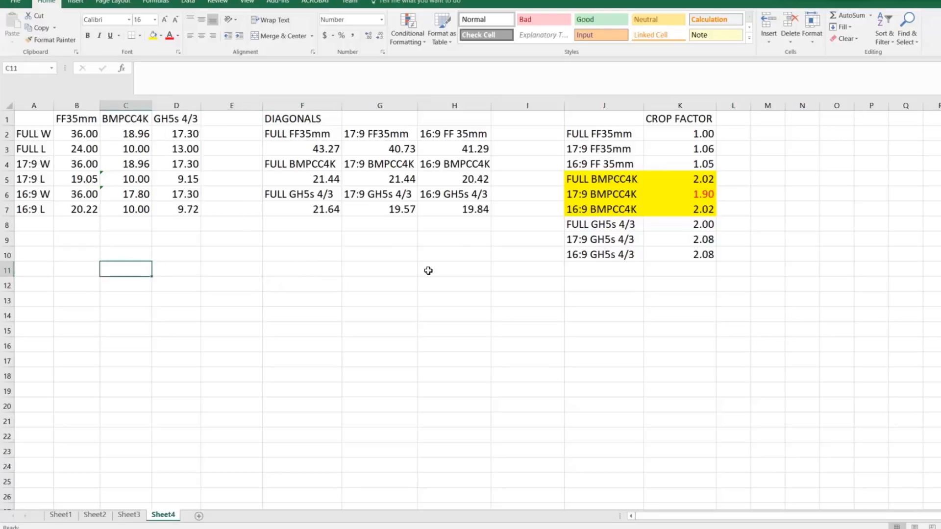
click(76, 119)
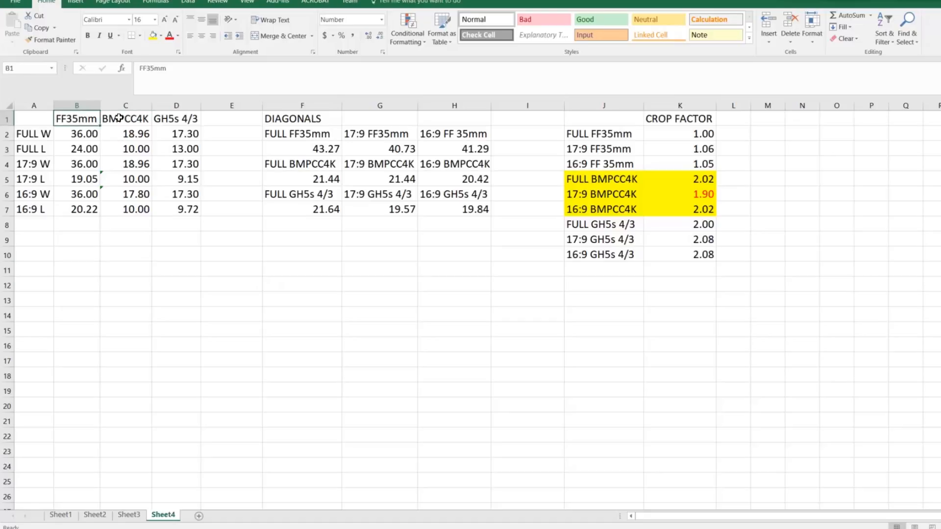
click(125, 118)
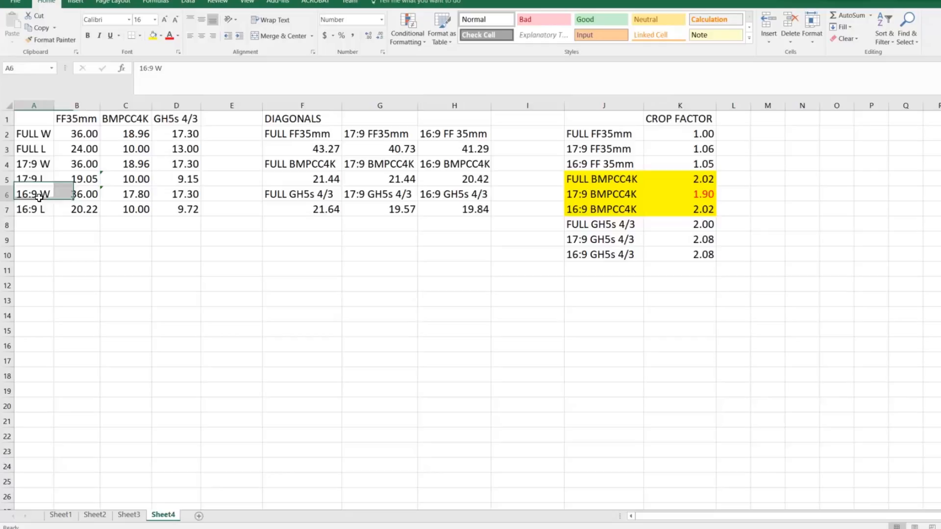
click(125, 254)
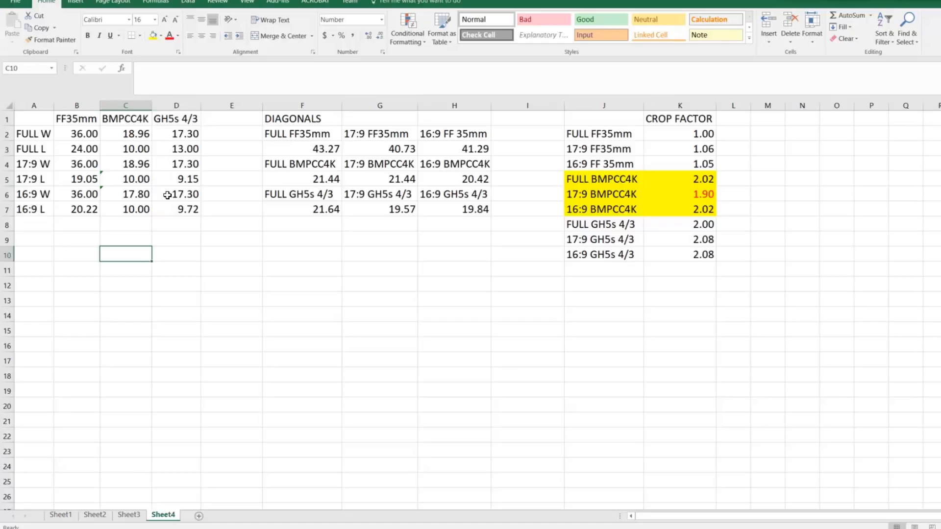
click(302, 148)
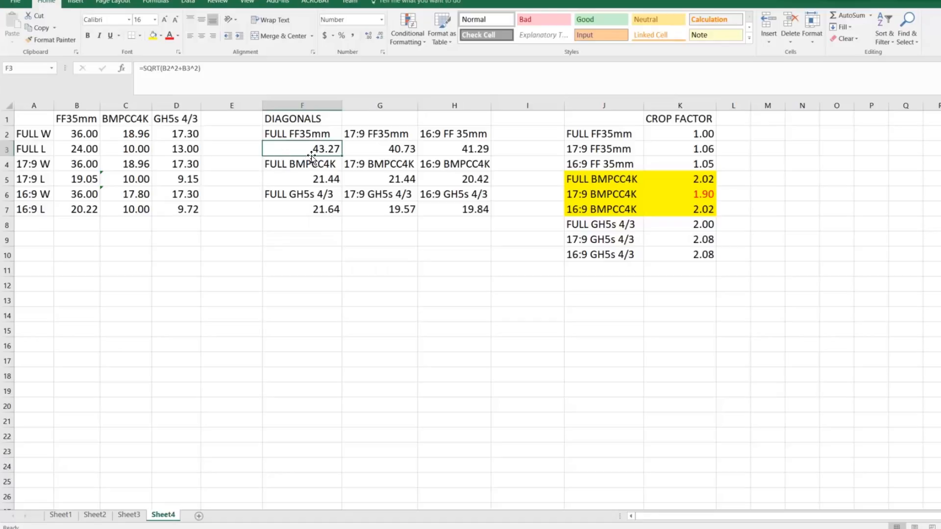
click(379, 164)
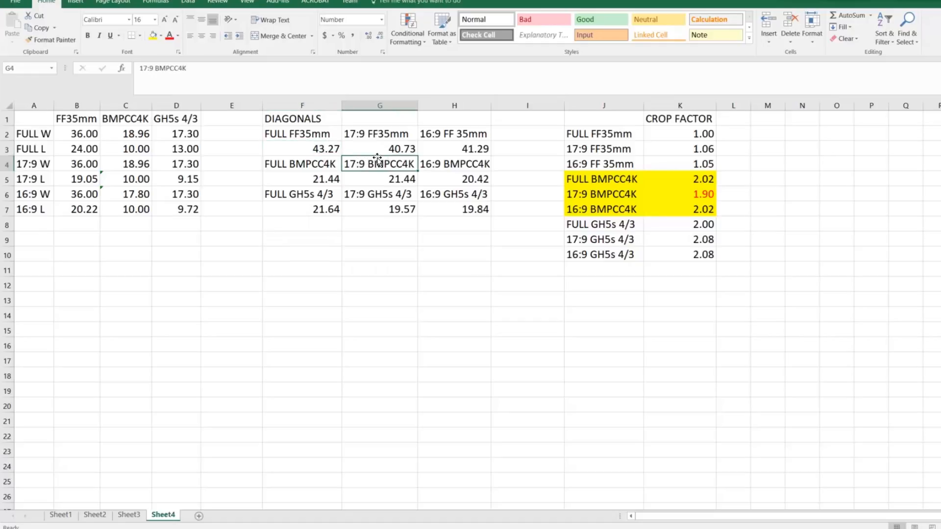
click(380, 179)
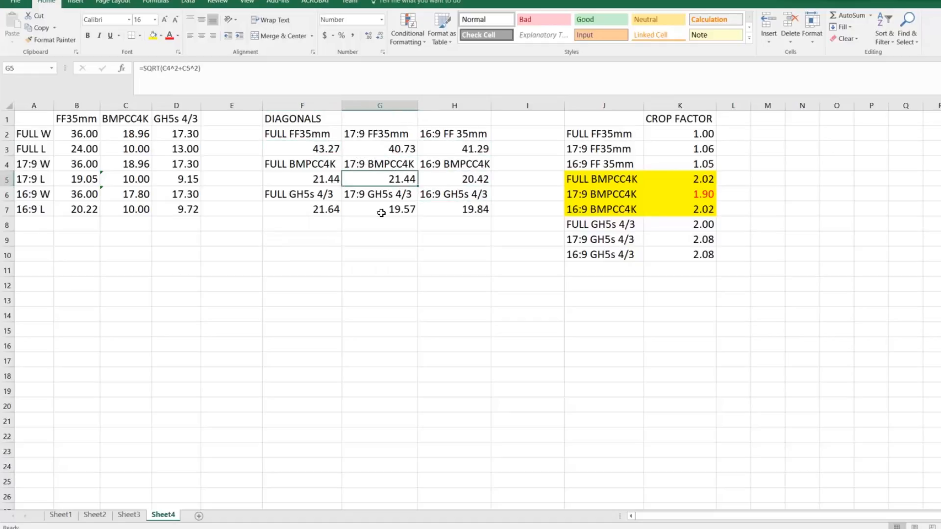
click(380, 209)
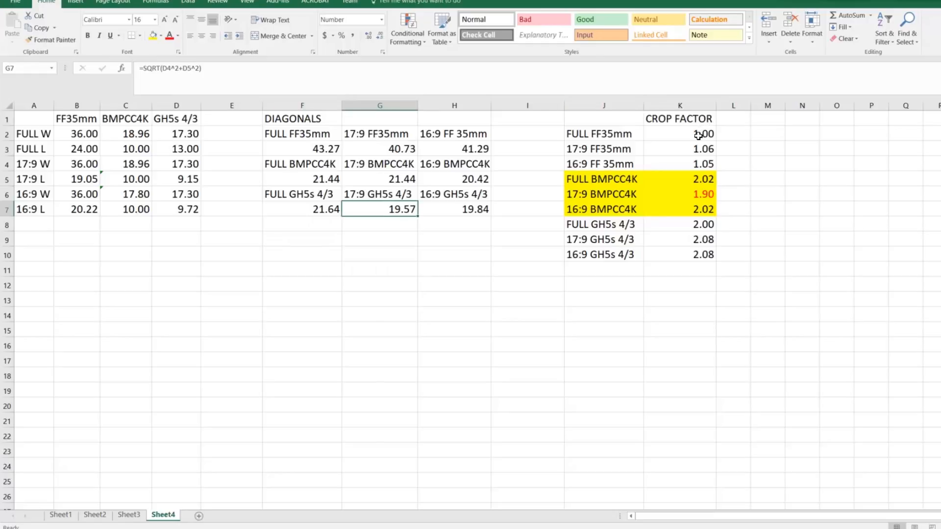
click(679, 133)
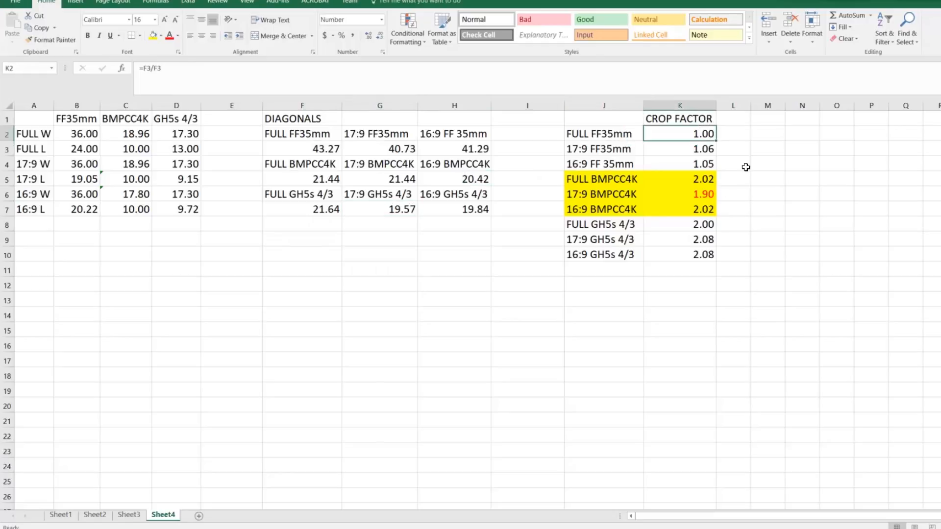
mouse_move(755, 172)
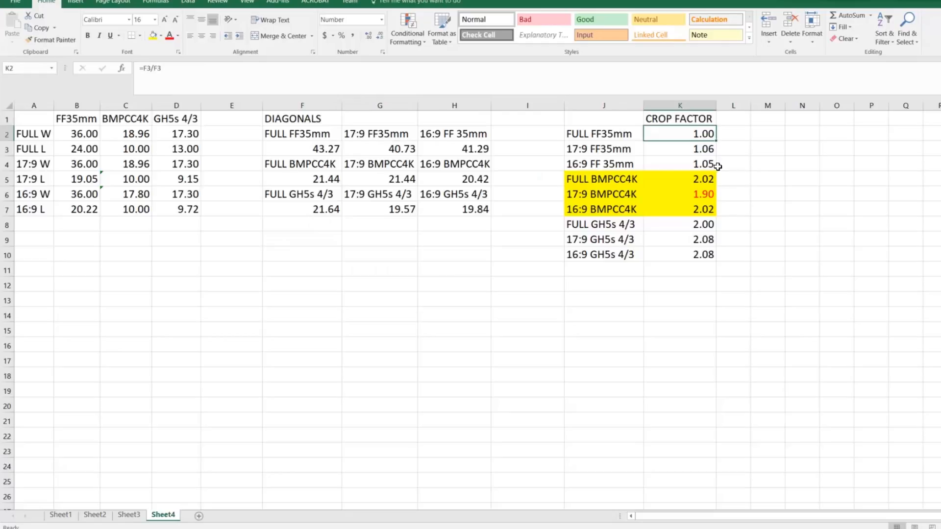
mouse_move(687, 136)
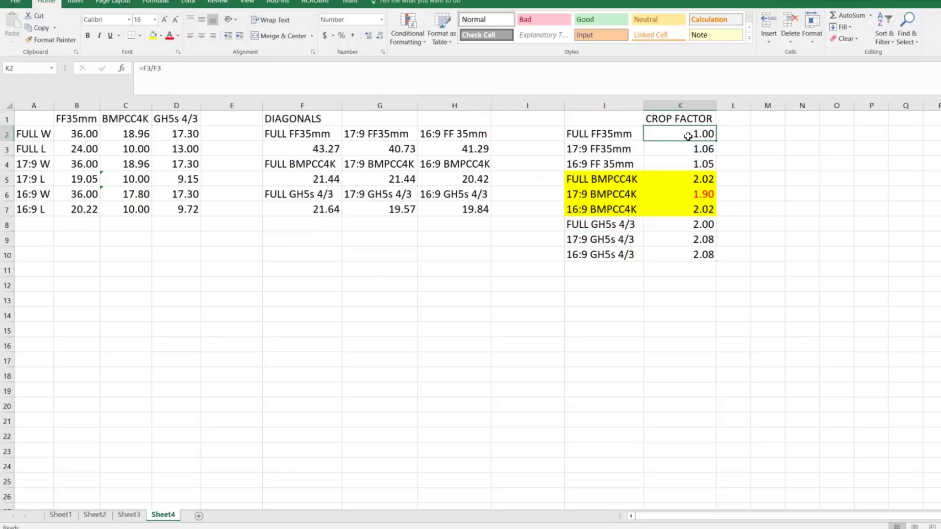
mouse_move(692, 147)
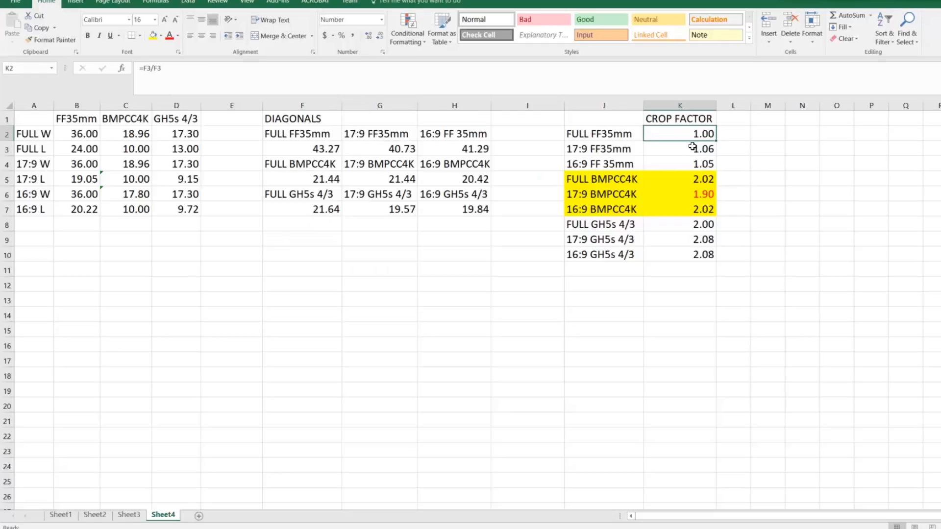
click(662, 164)
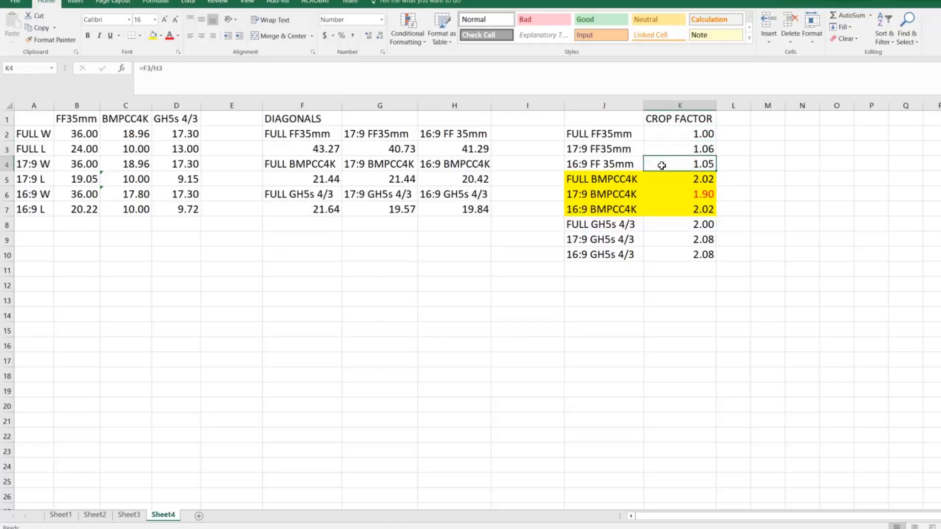
mouse_move(662, 150)
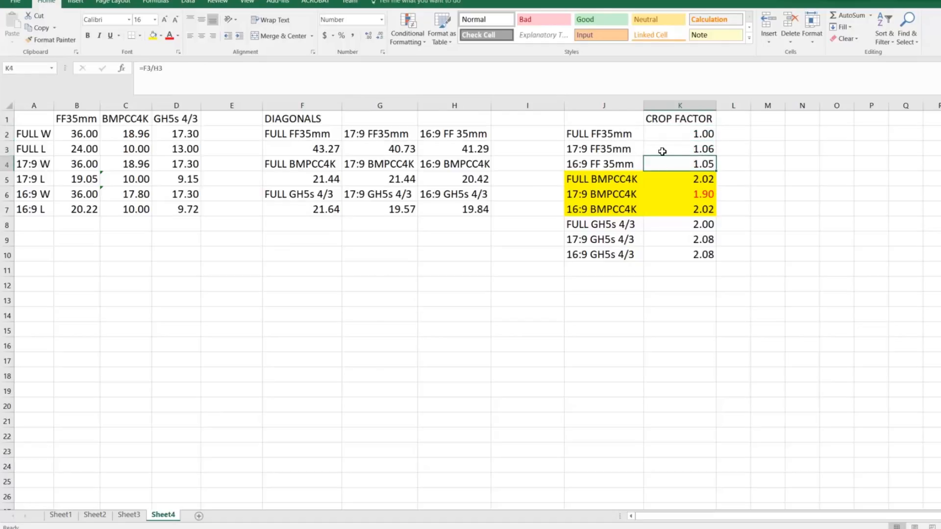
click(679, 149)
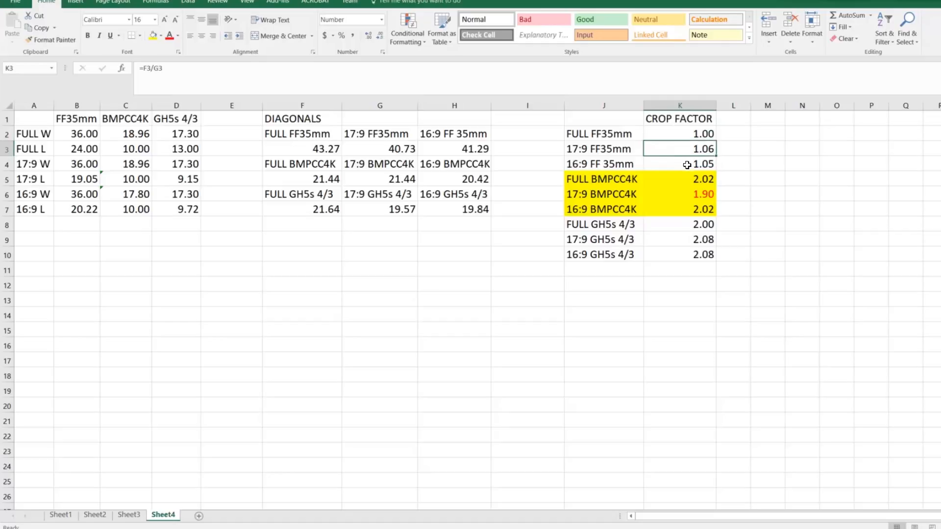
click(680, 164)
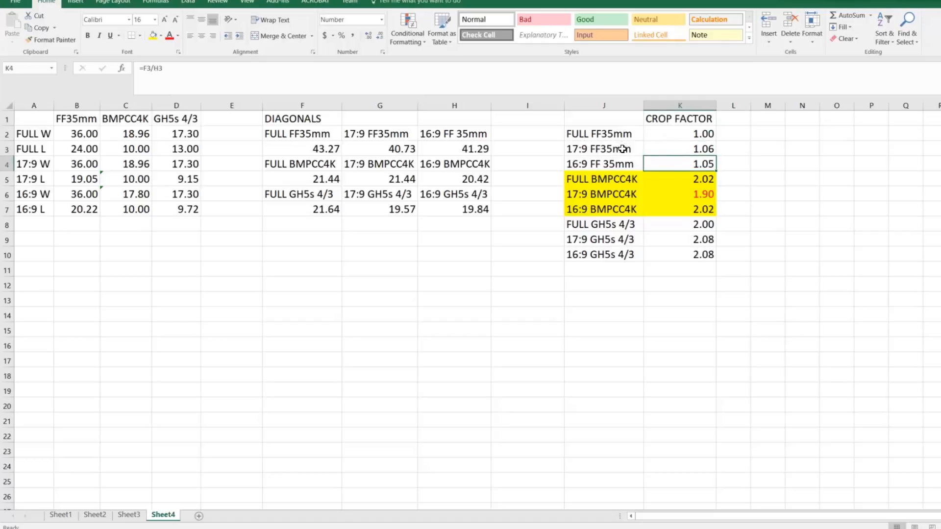
mouse_move(636, 152)
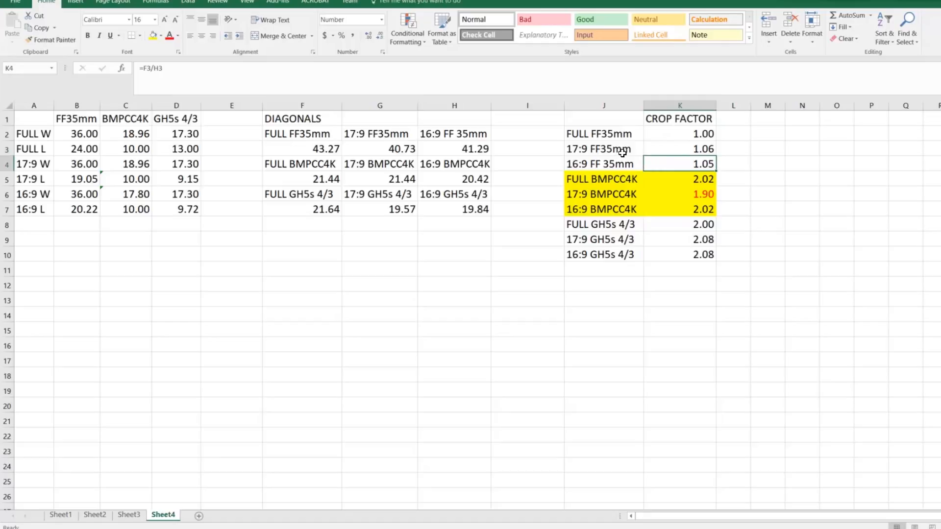
click(603, 148)
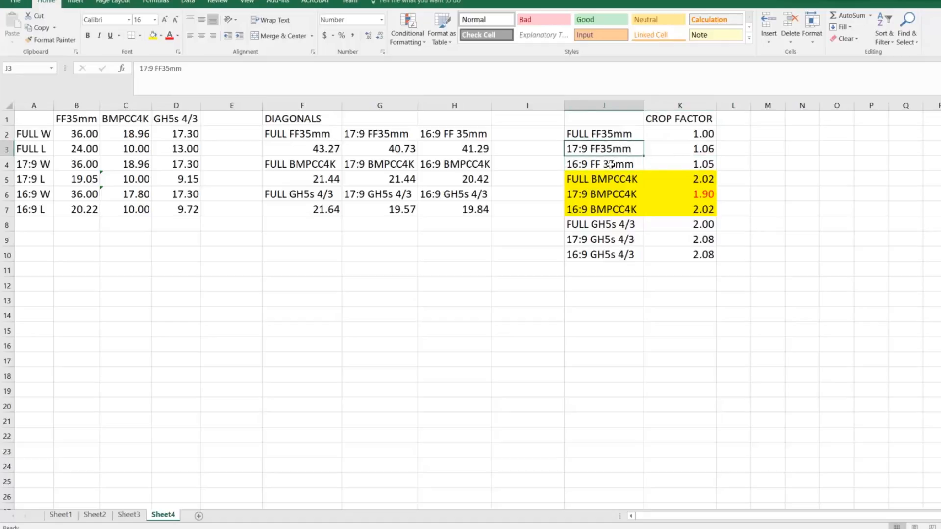
click(603, 164)
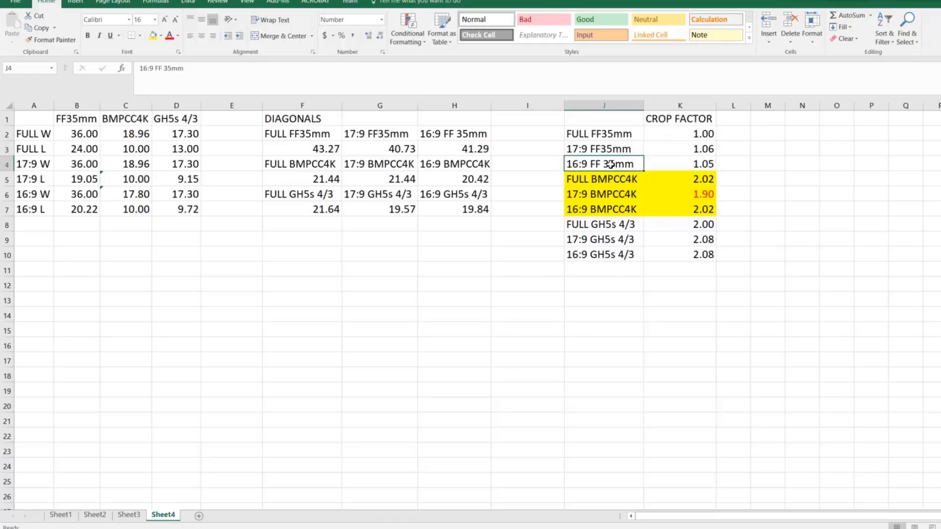
mouse_move(637, 164)
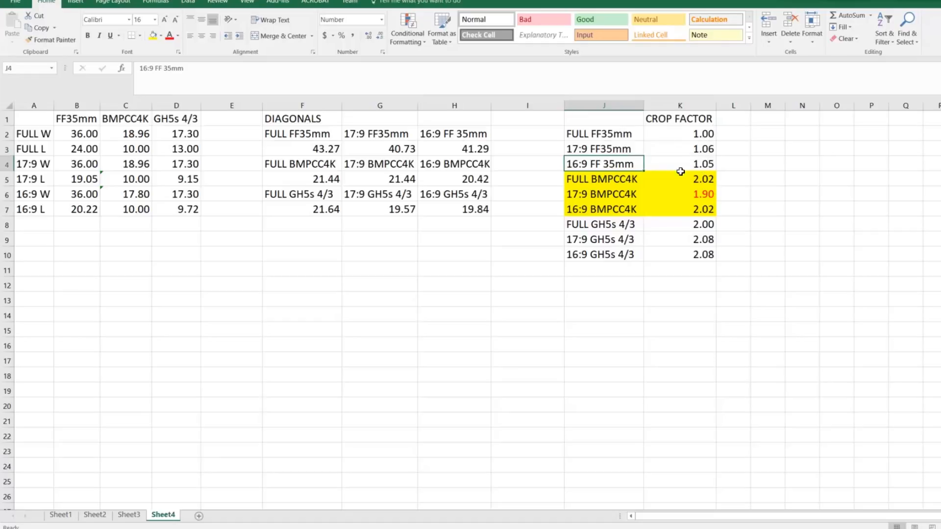
click(602, 179)
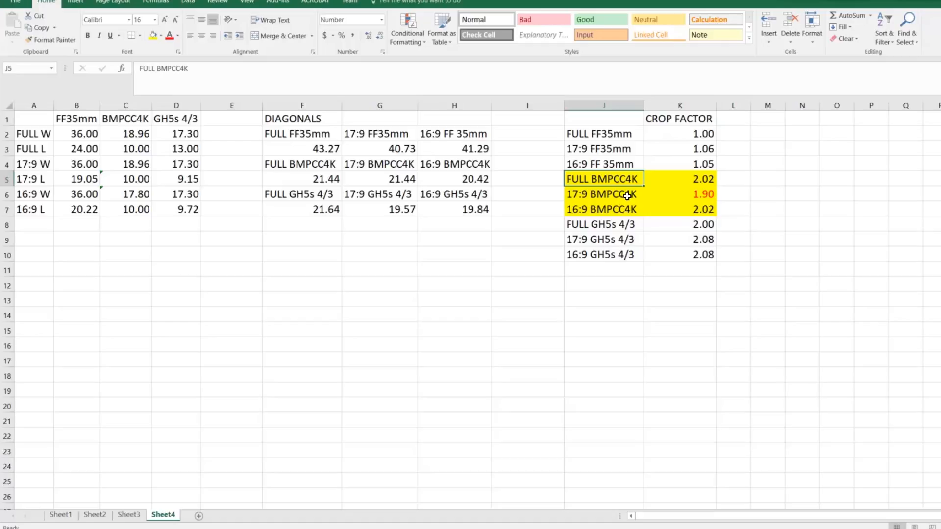
mouse_move(617, 187)
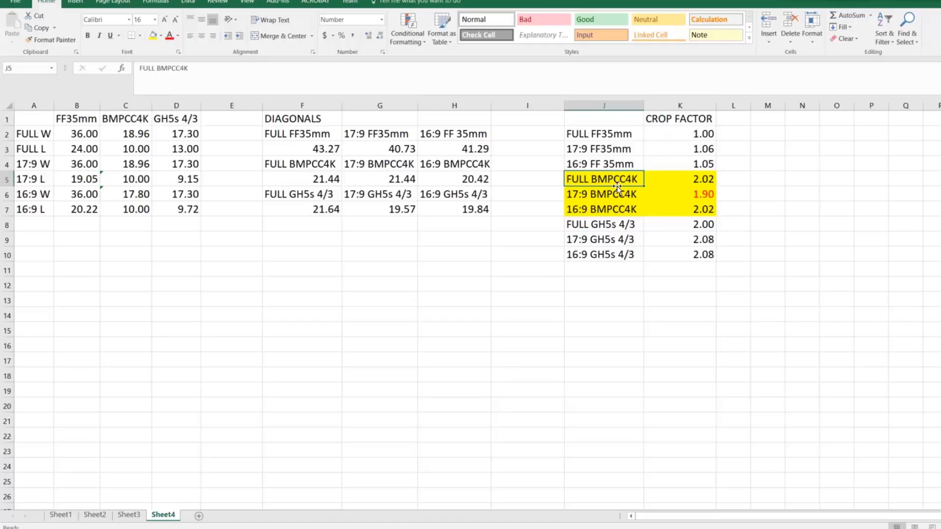
mouse_move(629, 192)
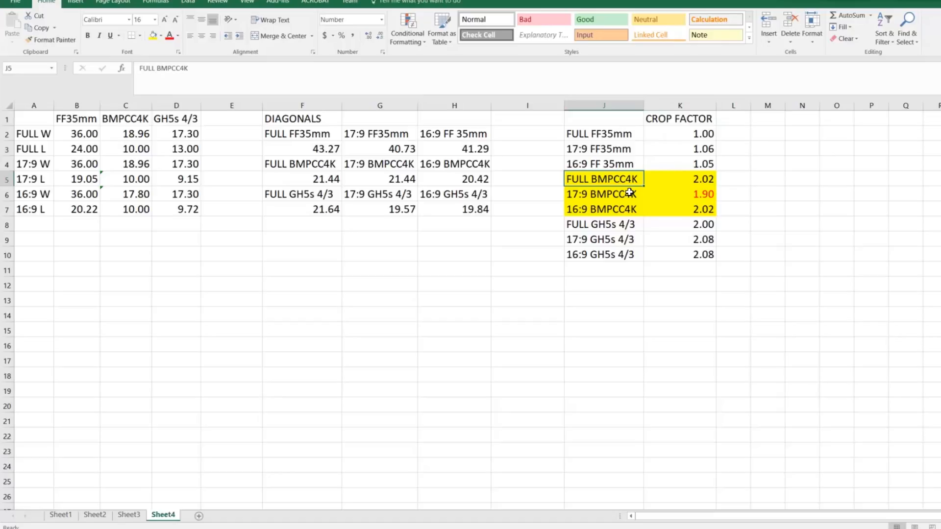
mouse_move(685, 195)
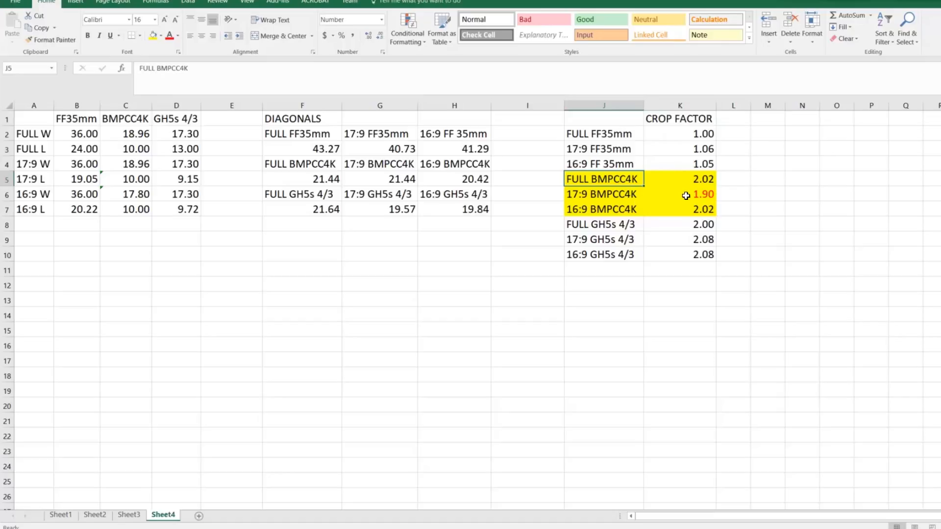
click(685, 194)
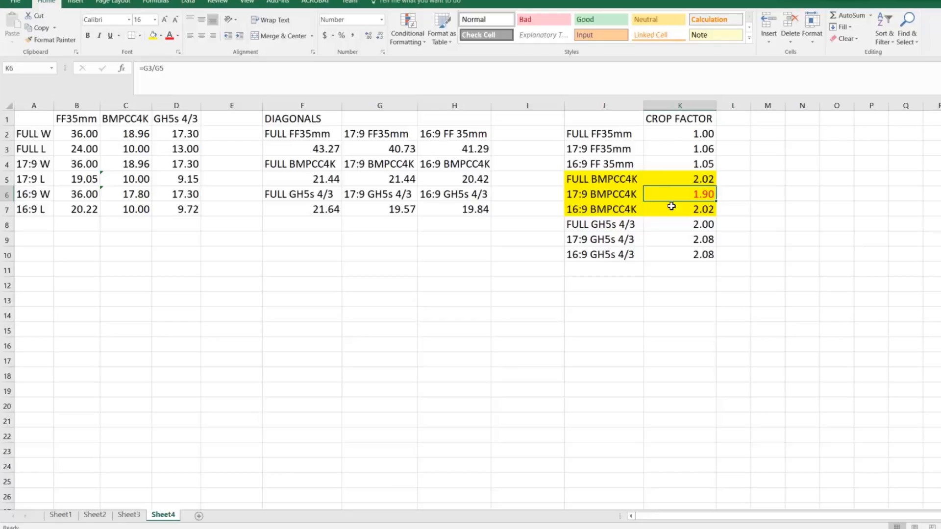
mouse_move(699, 198)
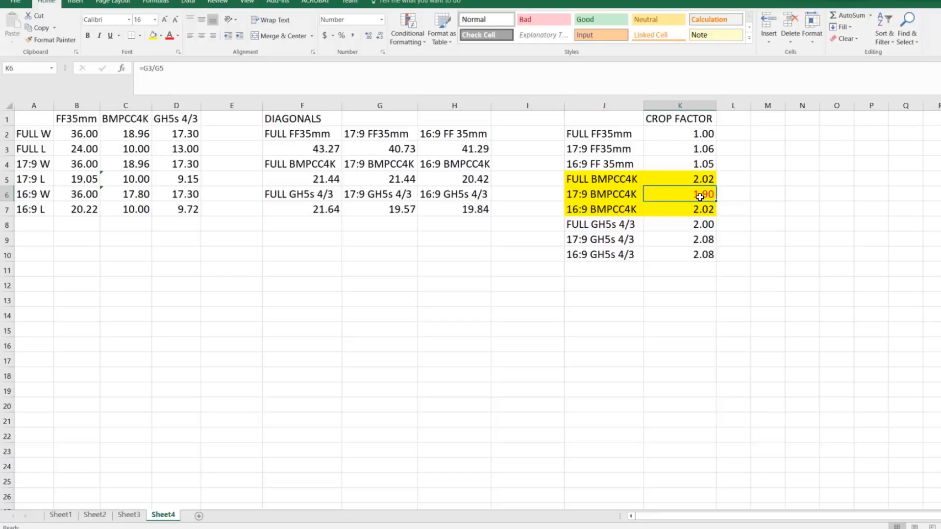
mouse_move(720, 199)
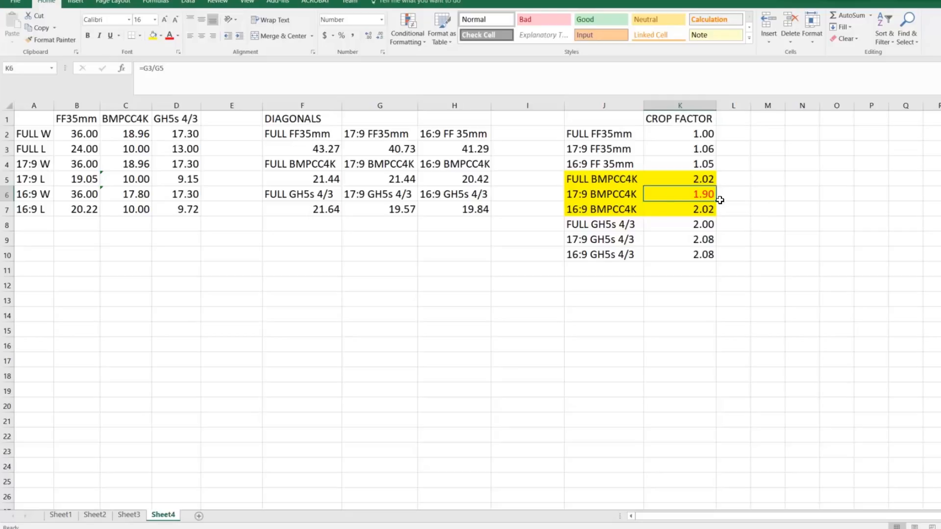
mouse_move(685, 203)
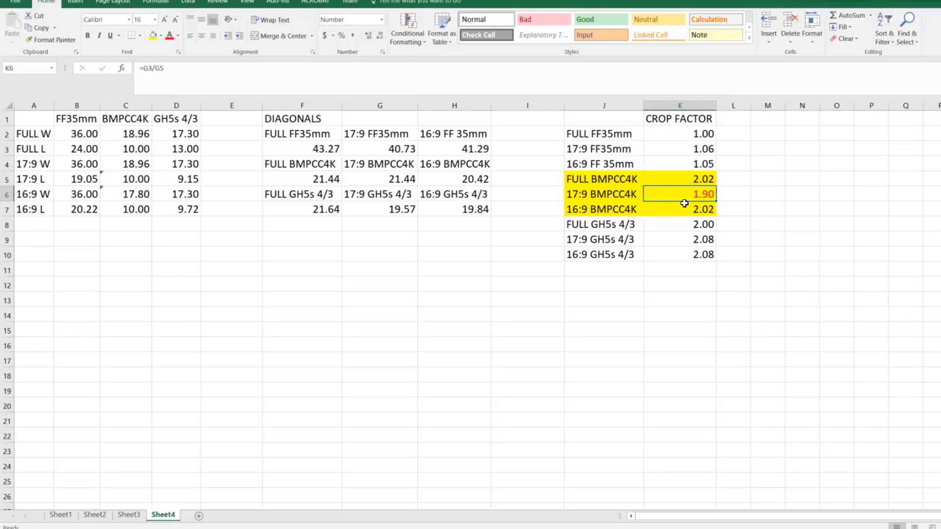
mouse_move(621, 197)
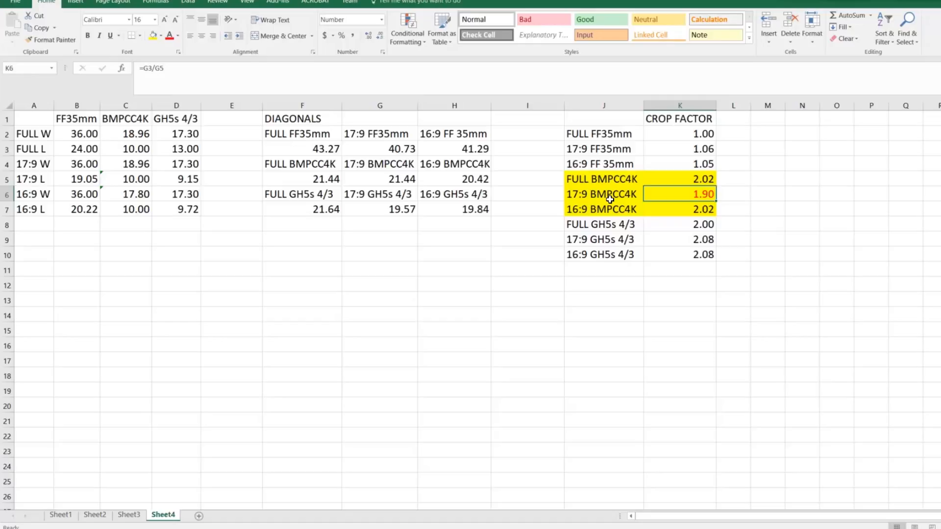
mouse_move(741, 201)
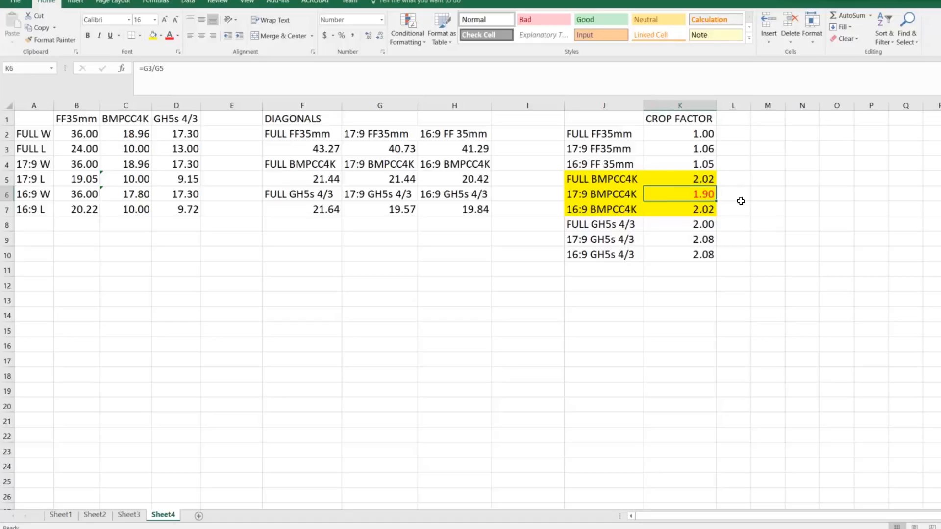
mouse_move(713, 202)
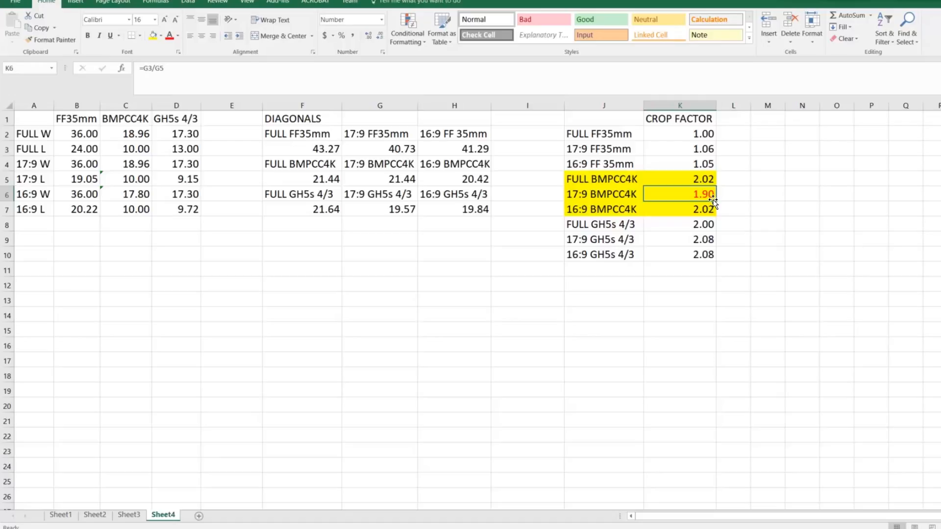
click(733, 194)
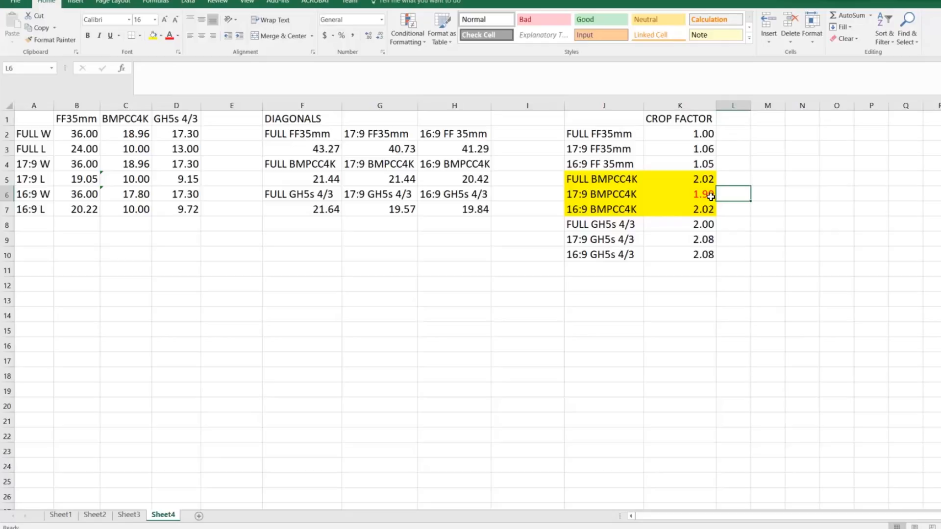
click(701, 194)
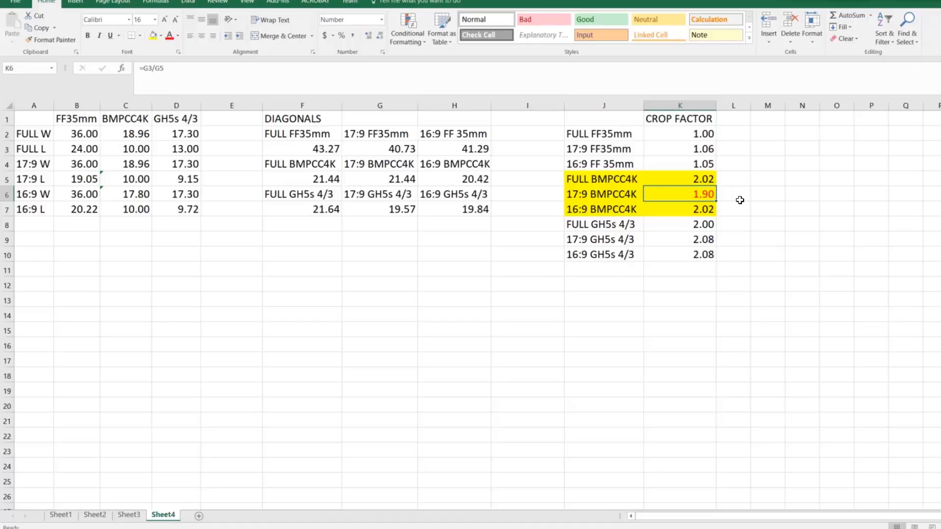
click(734, 194)
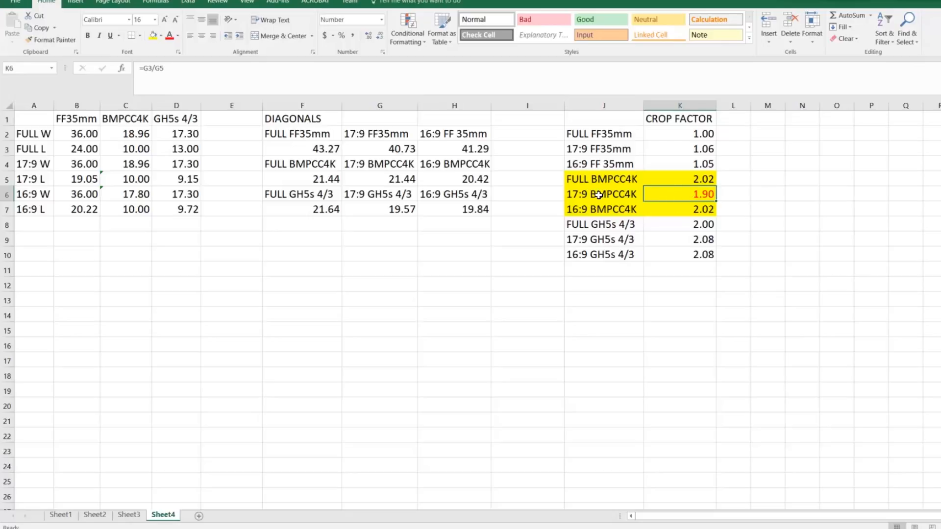
mouse_move(728, 196)
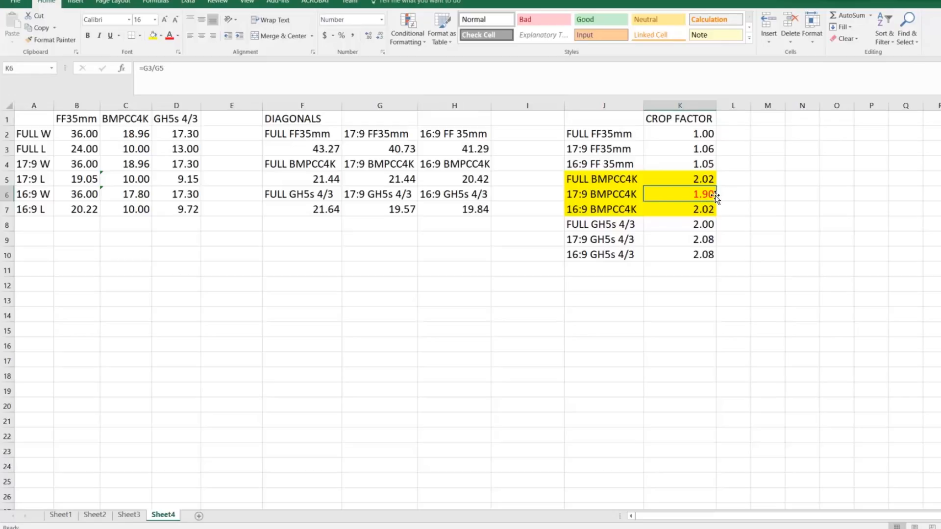
mouse_move(344, 265)
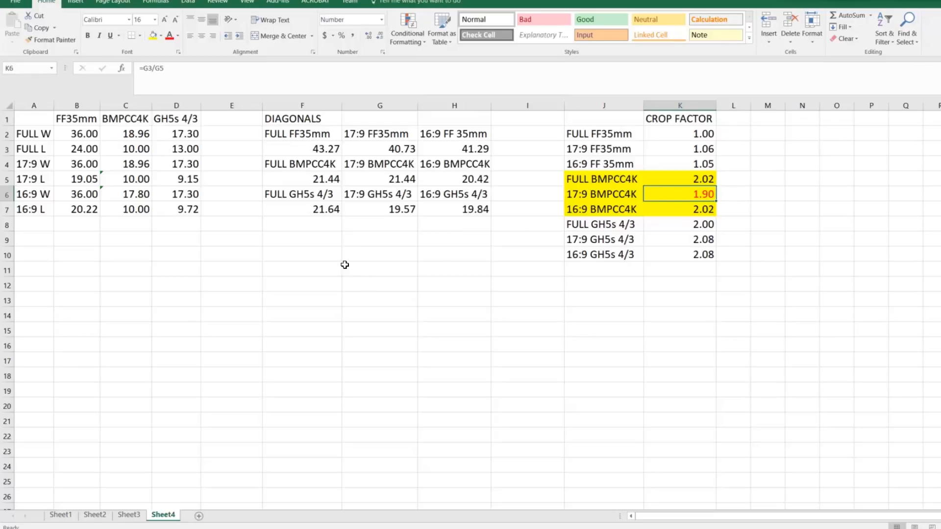